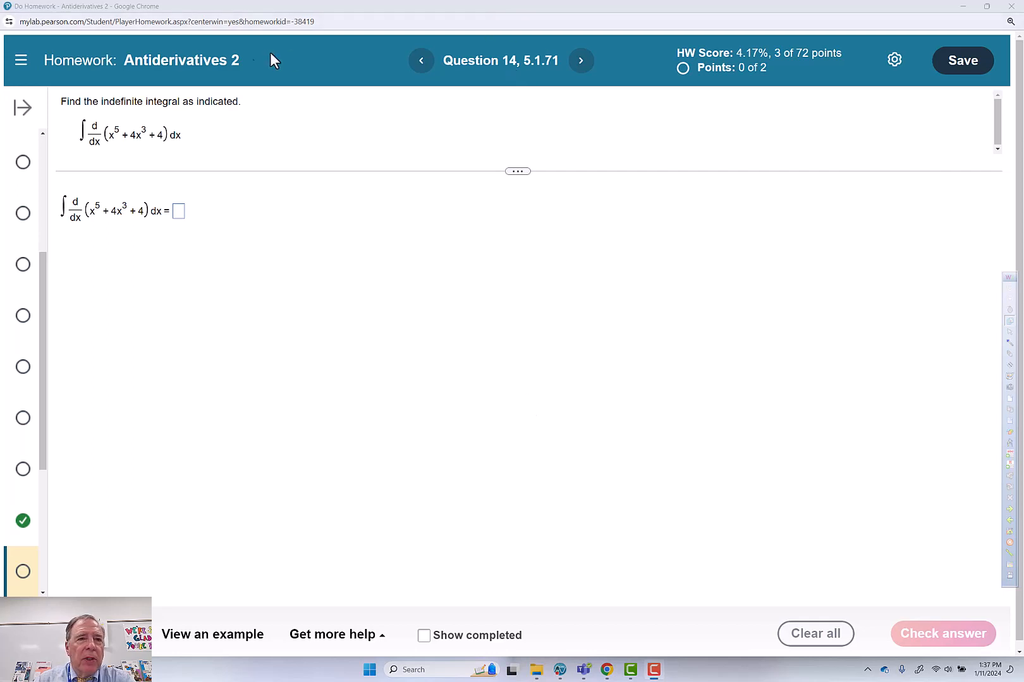
pyautogui.moveTo(241, 79)
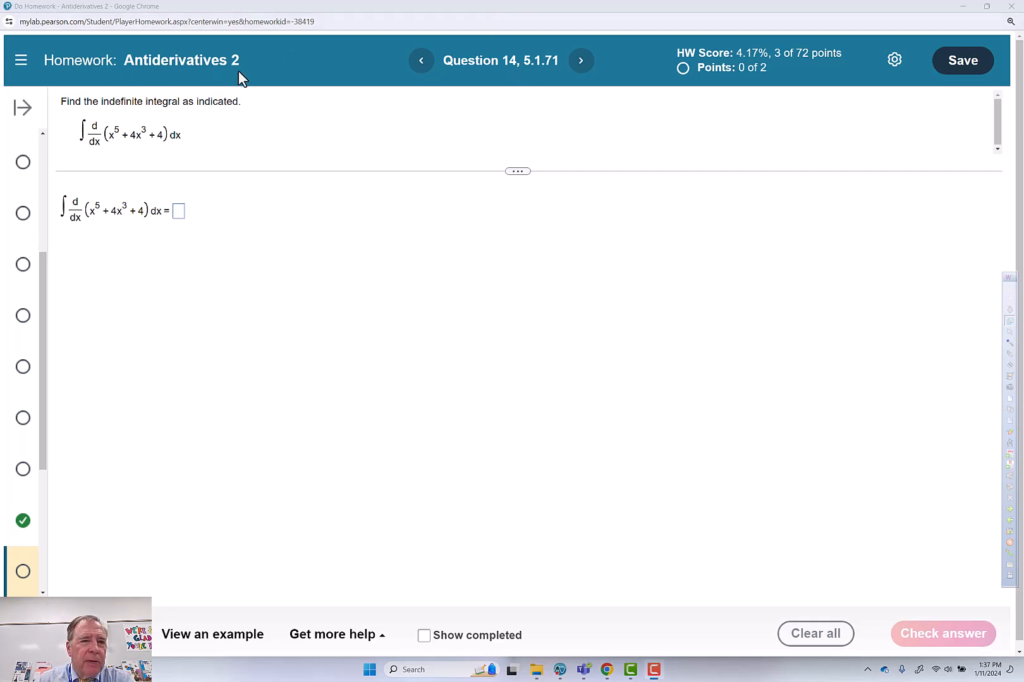
pyautogui.moveTo(106, 107)
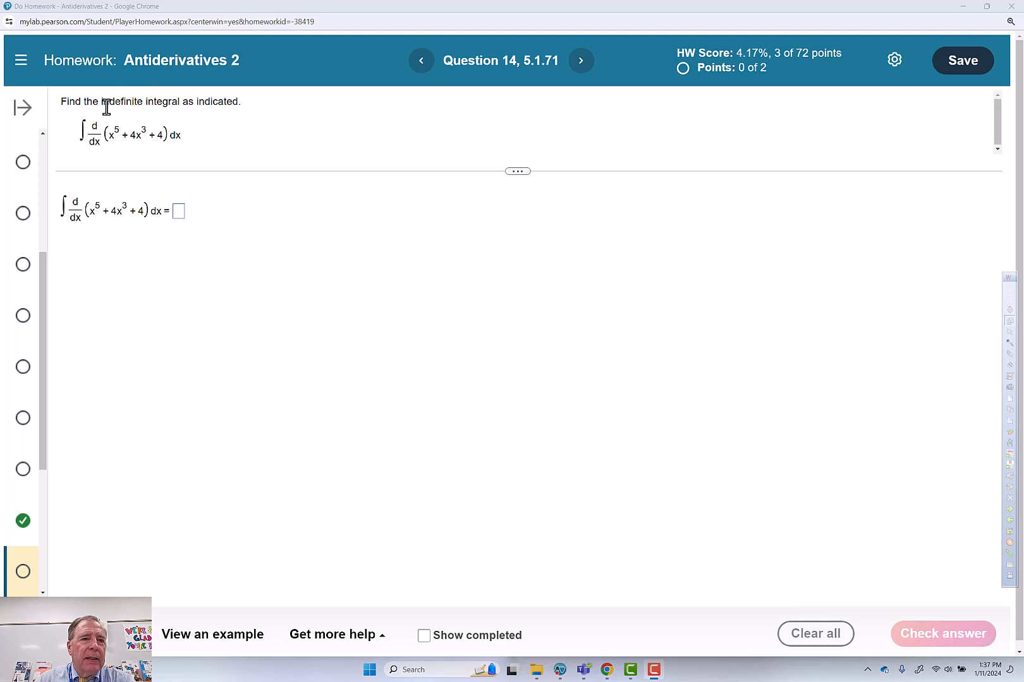
pyautogui.moveTo(235, 117)
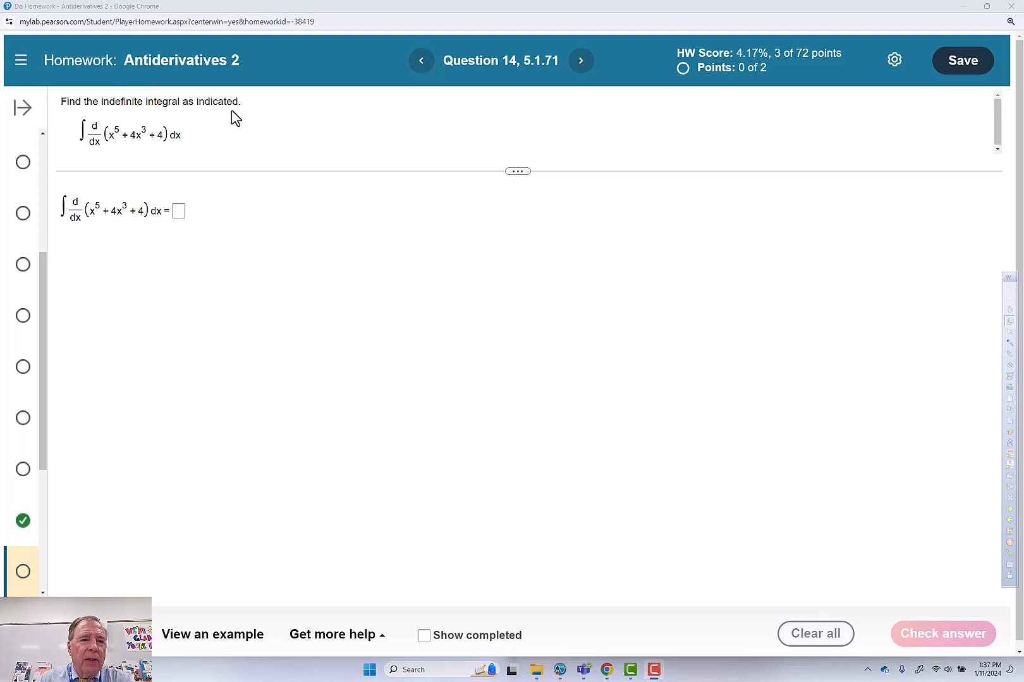
pyautogui.moveTo(113, 154)
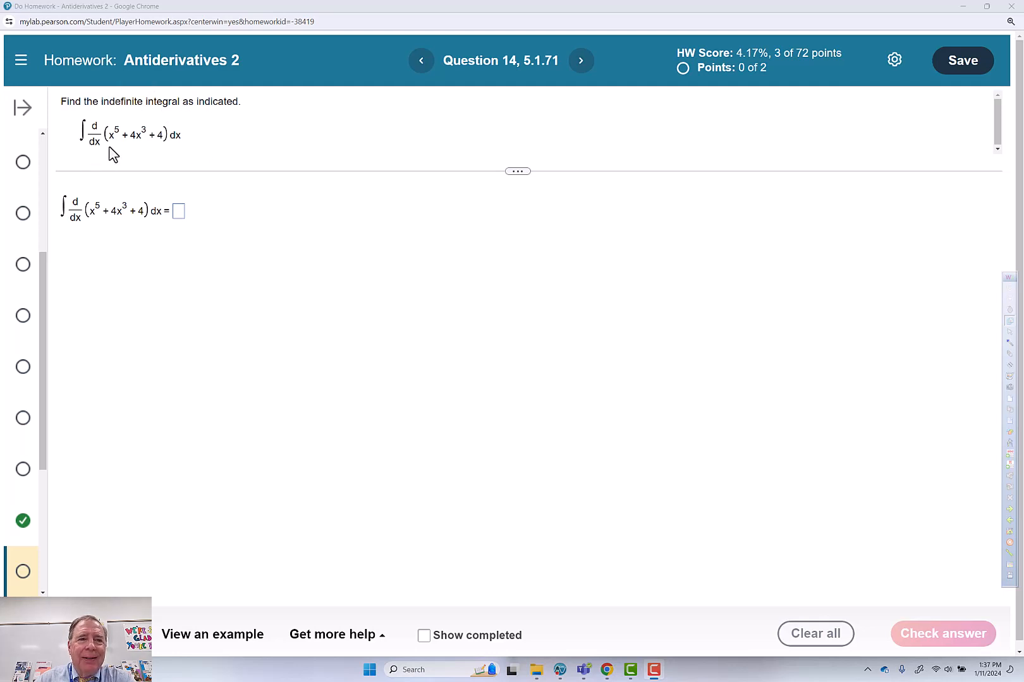
pyautogui.moveTo(95, 124)
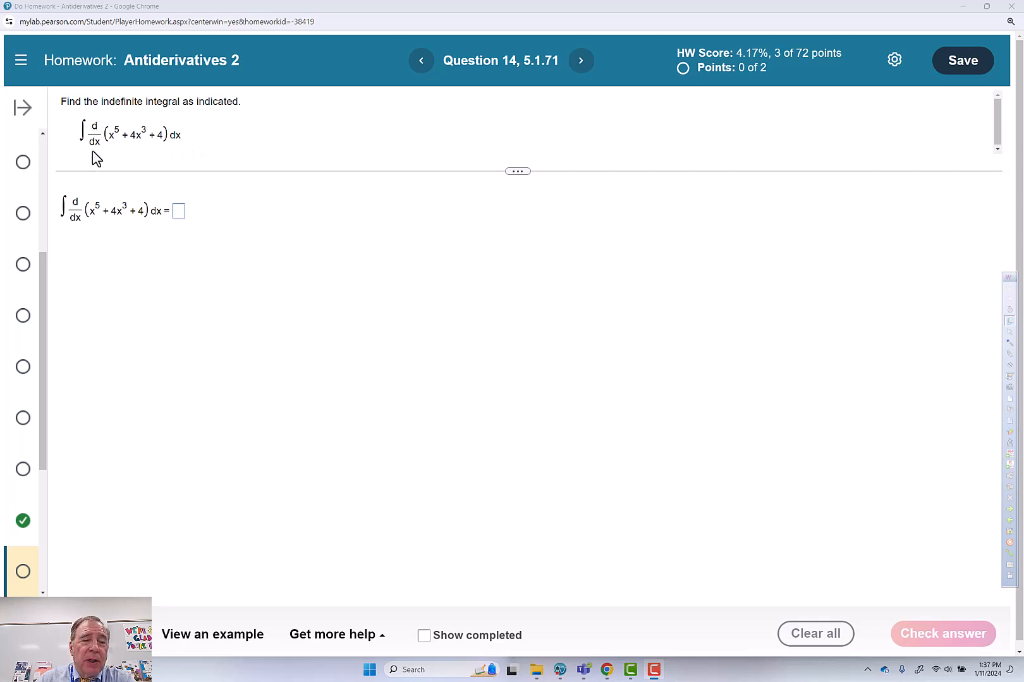
pyautogui.moveTo(104, 142)
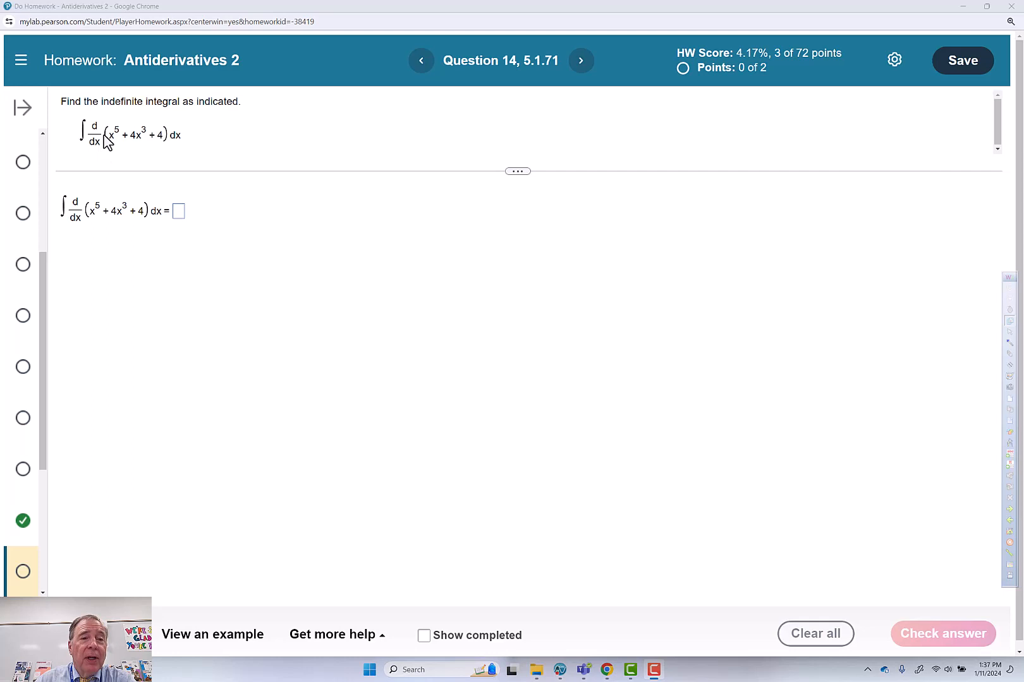
pyautogui.moveTo(176, 144)
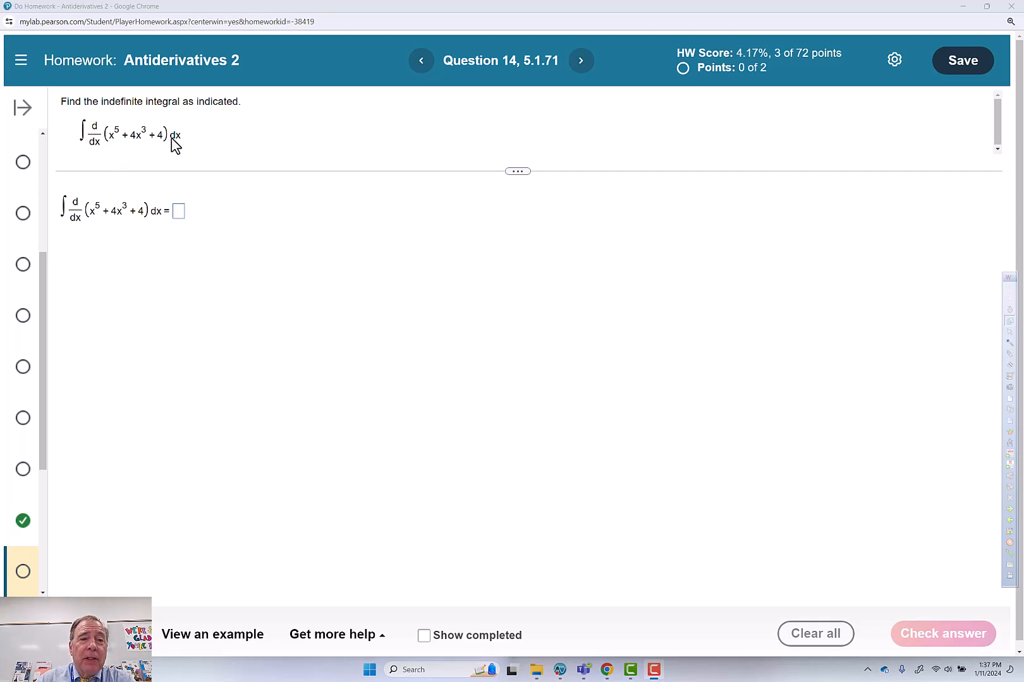
pyautogui.moveTo(154, 147)
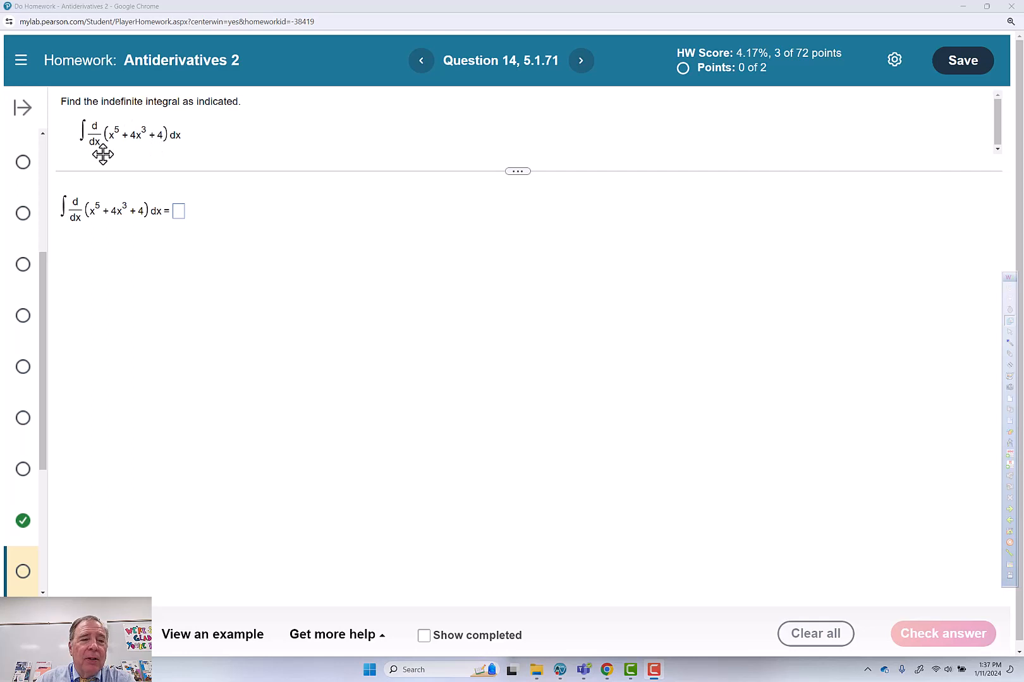
pyautogui.moveTo(186, 178)
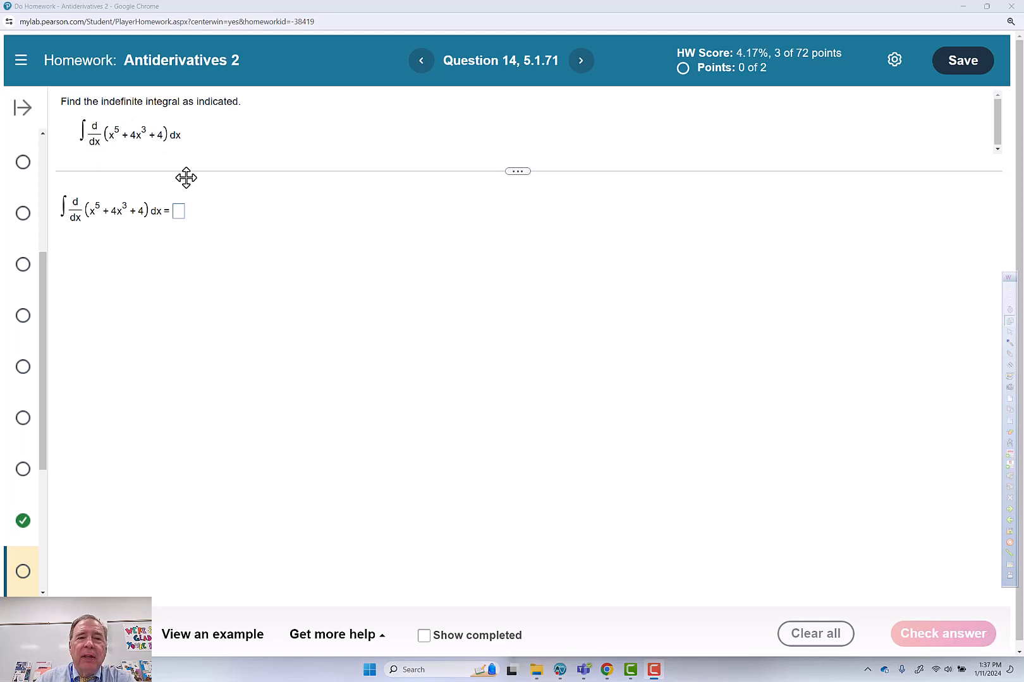
pyautogui.moveTo(118, 151)
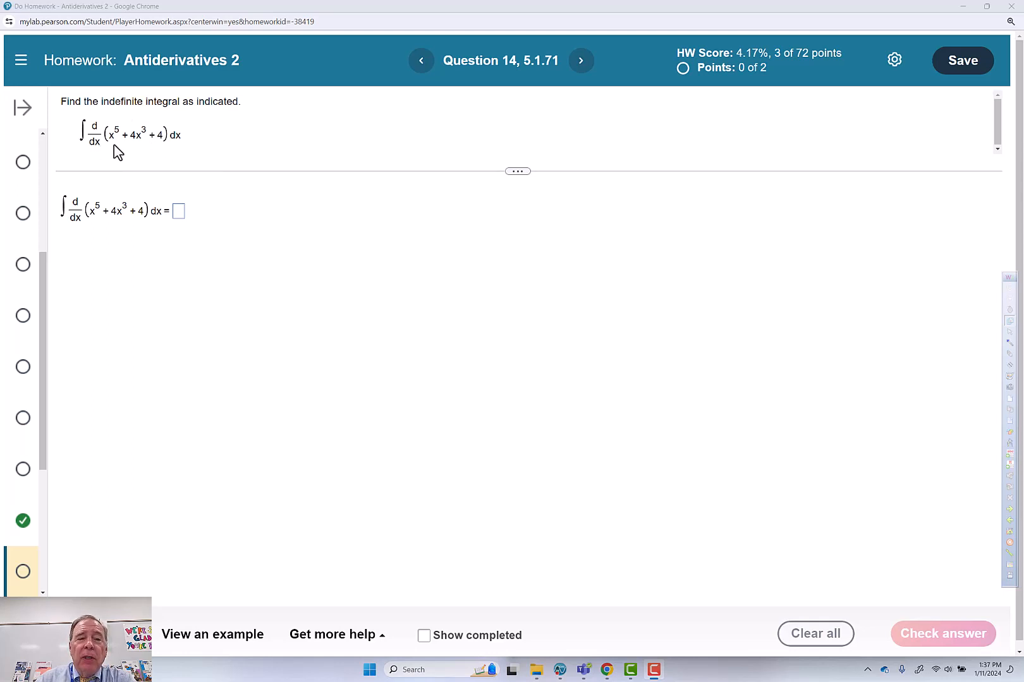
pyautogui.moveTo(163, 149)
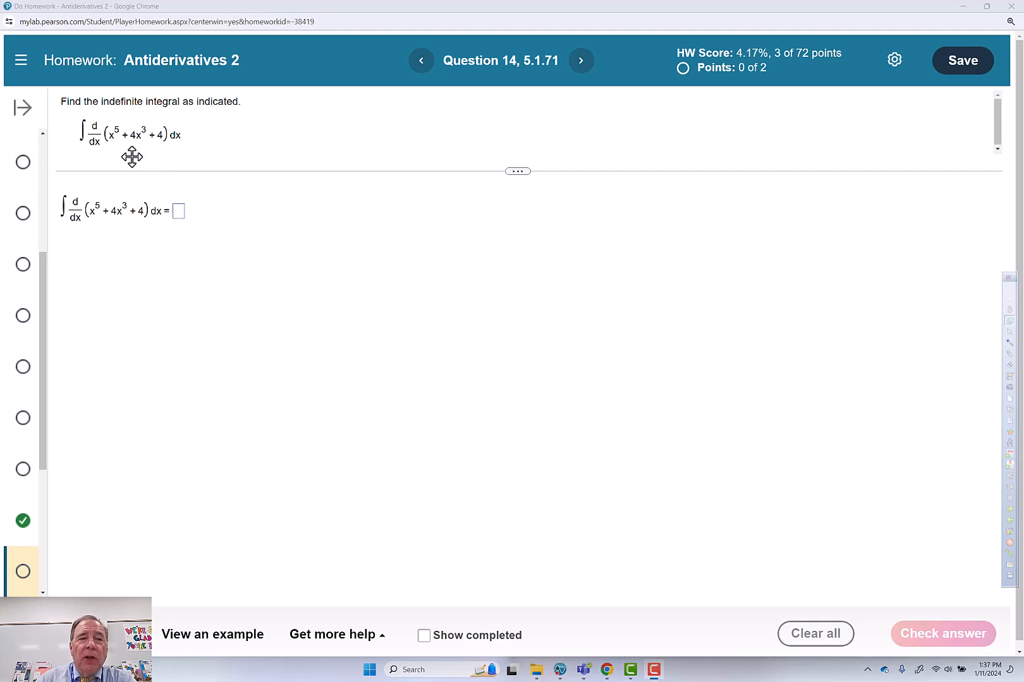
pyautogui.moveTo(83, 154)
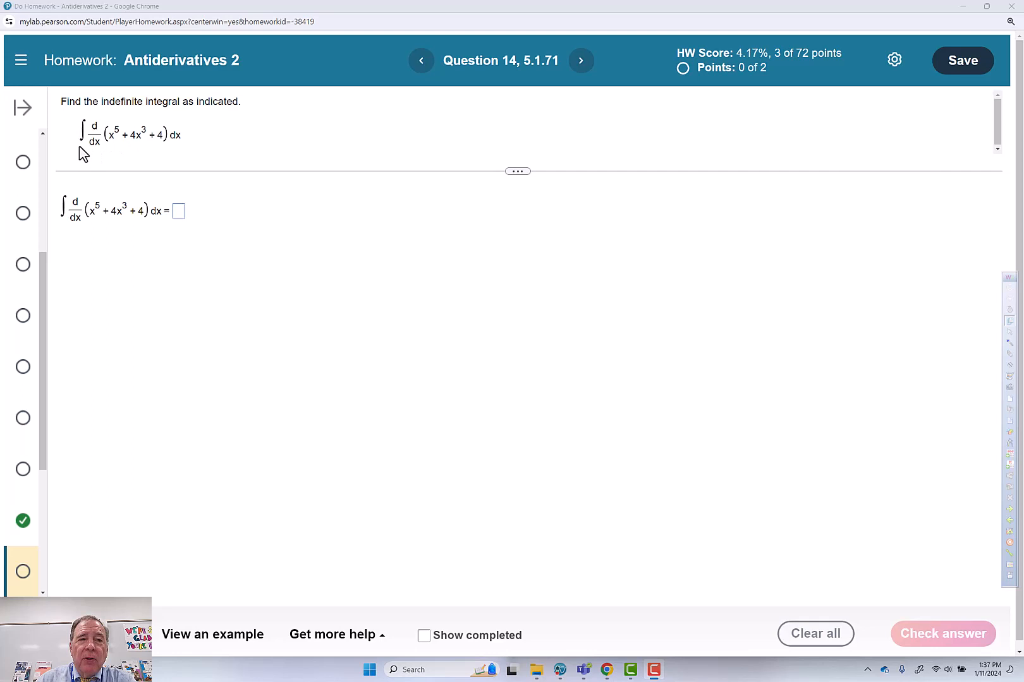
pyautogui.moveTo(106, 149)
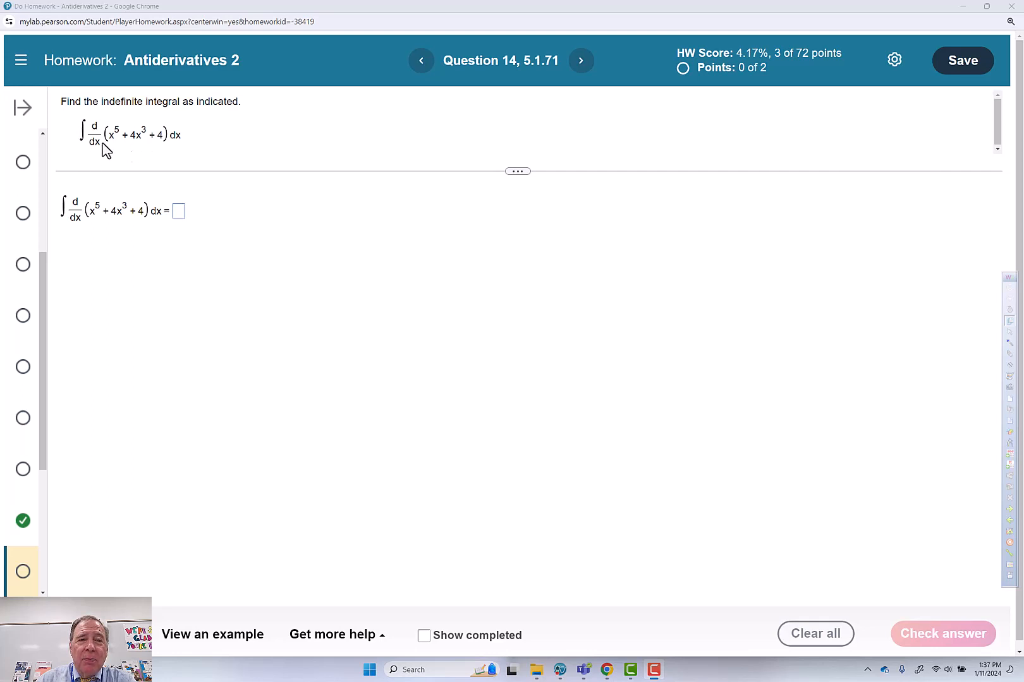
pyautogui.moveTo(163, 142)
pyautogui.write('x^5')
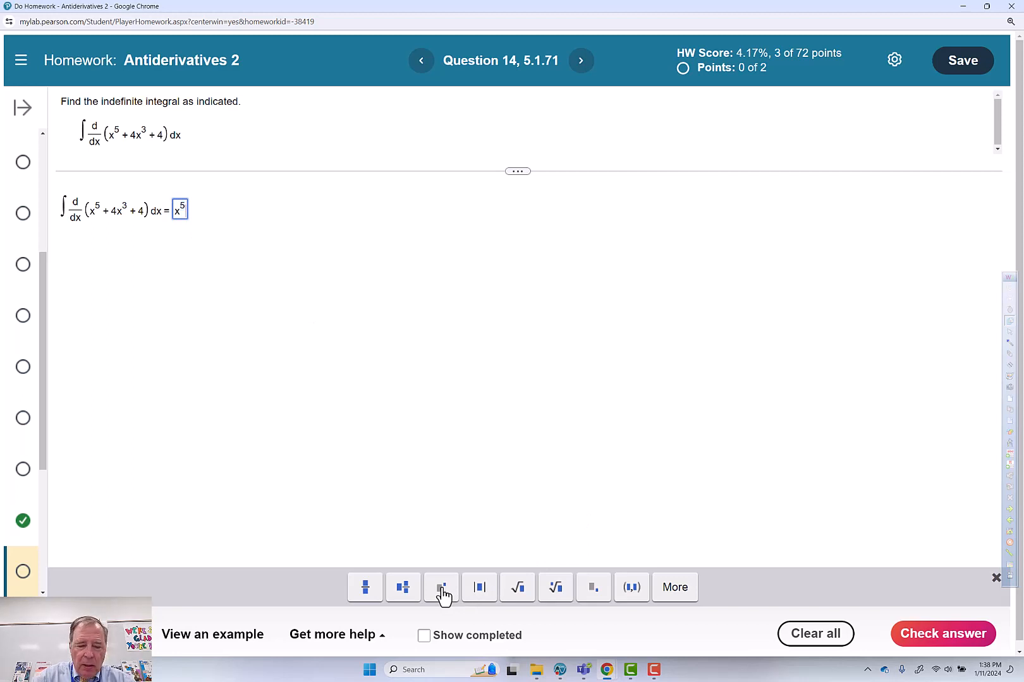
# Step: Complete the Question 14 answer as x^5 + 4x^3 + C and check it
pyautogui.write('+ 4')
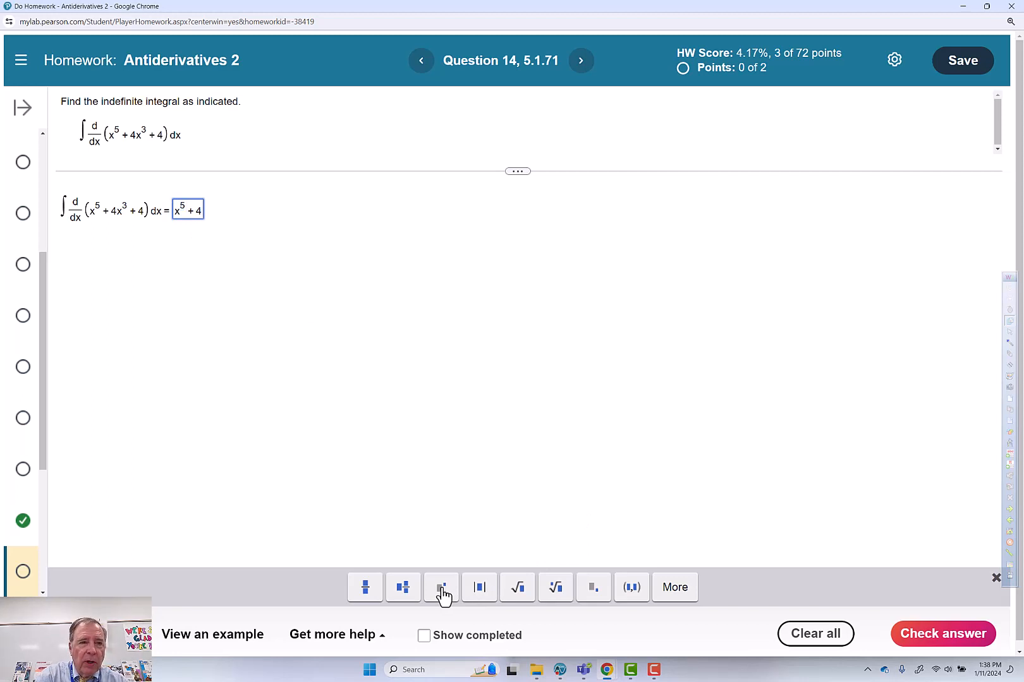
pyautogui.write('x')
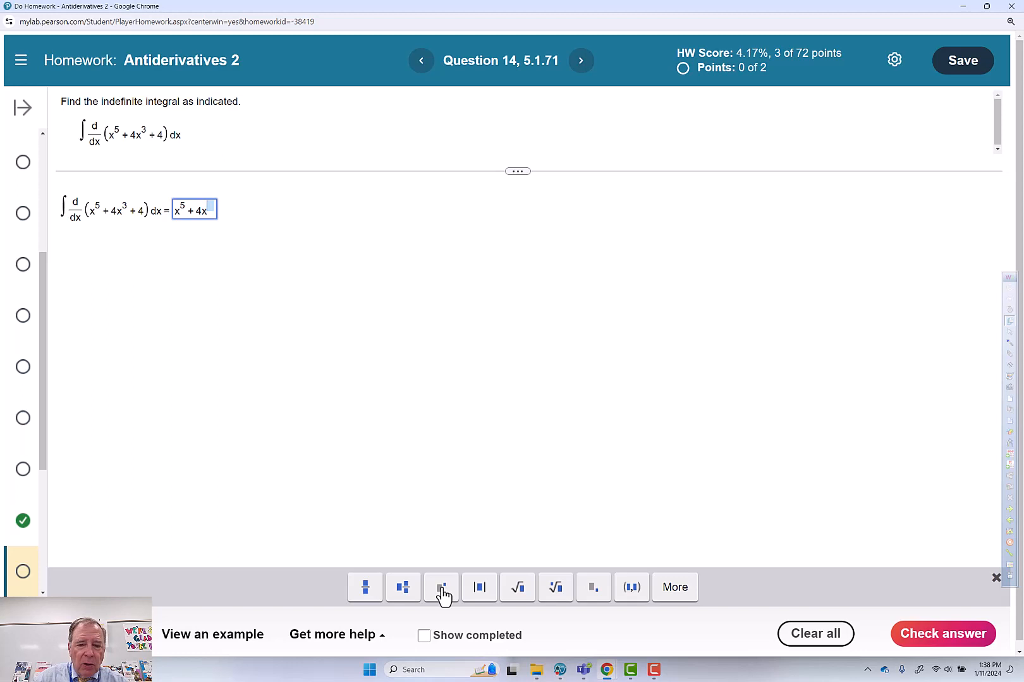
pyautogui.write('3')
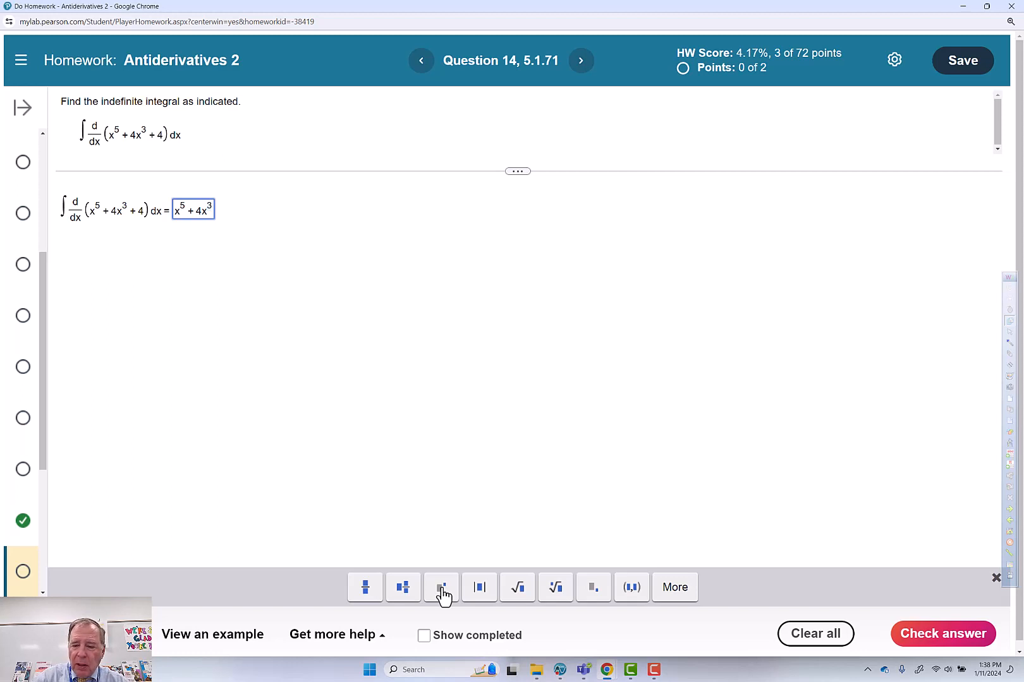
pyautogui.write('+ C')
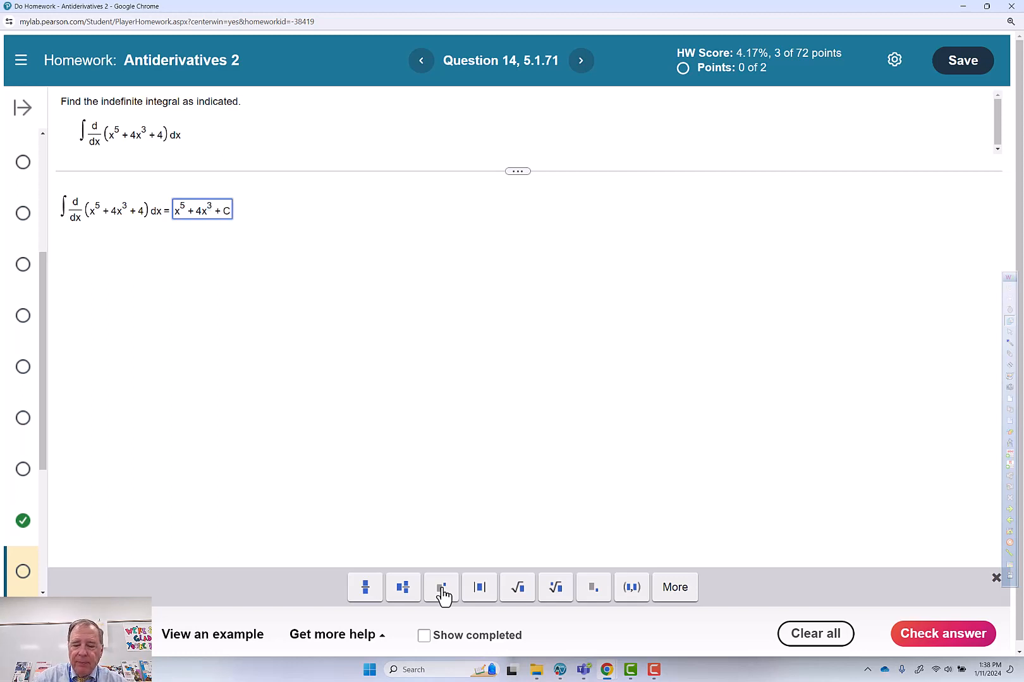
pyautogui.click(942, 633)
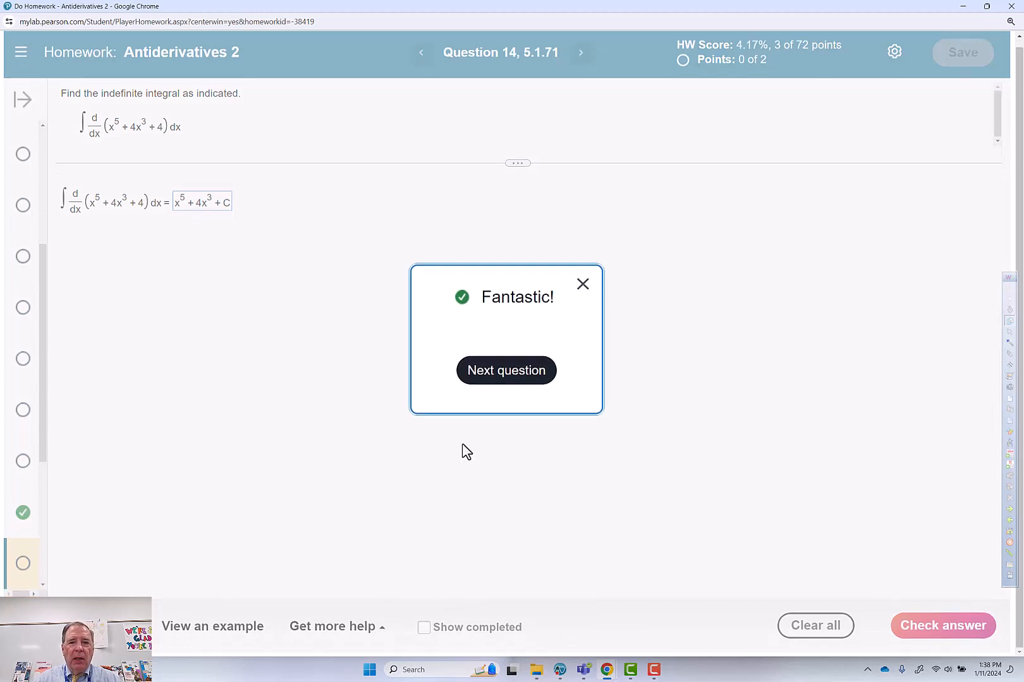
pyautogui.moveTo(481, 442)
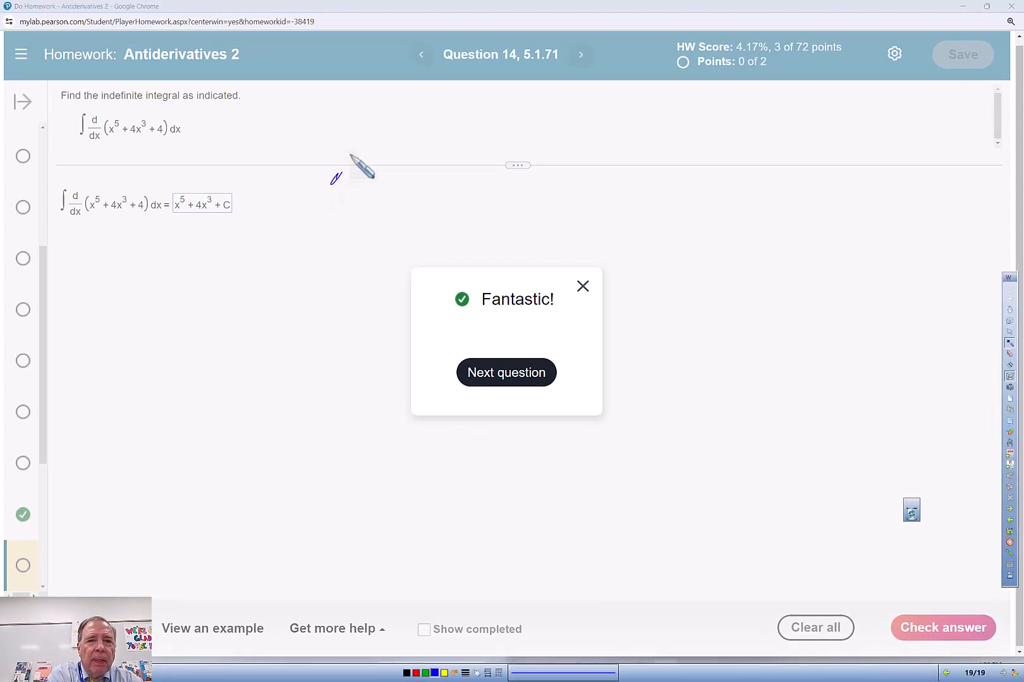
# Step: Handwrite d/dx(x^5+4x^3+4) = 5x^4 + 12x^2 beside the question
pyautogui.moveTo(352, 163); pyautogui.dragTo(385, 209)
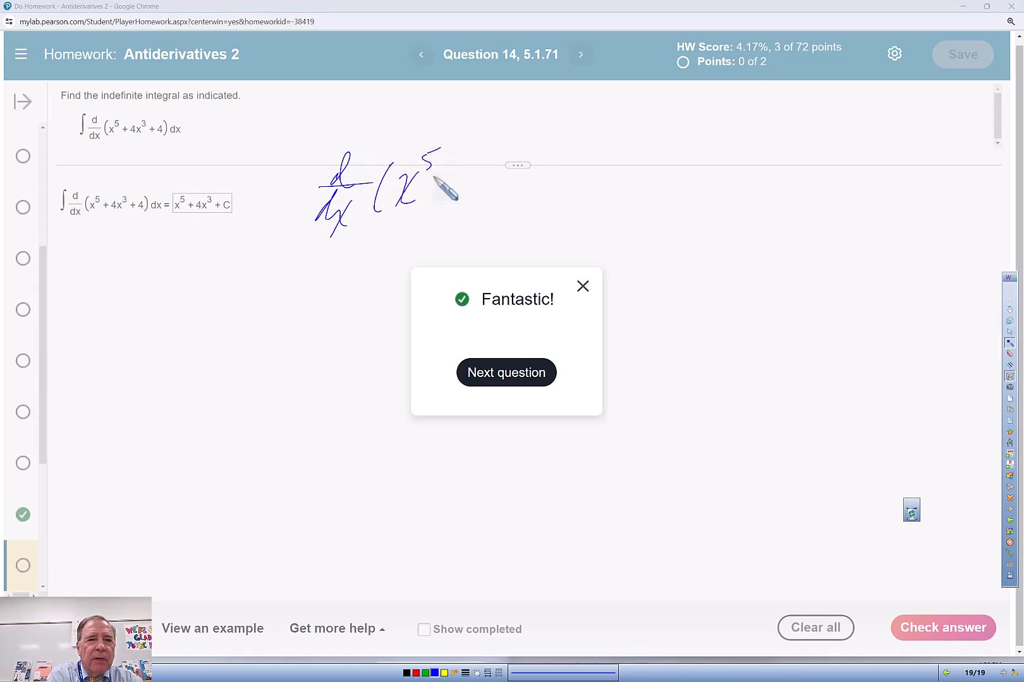
pyautogui.moveTo(431, 190); pyautogui.dragTo(483, 196)
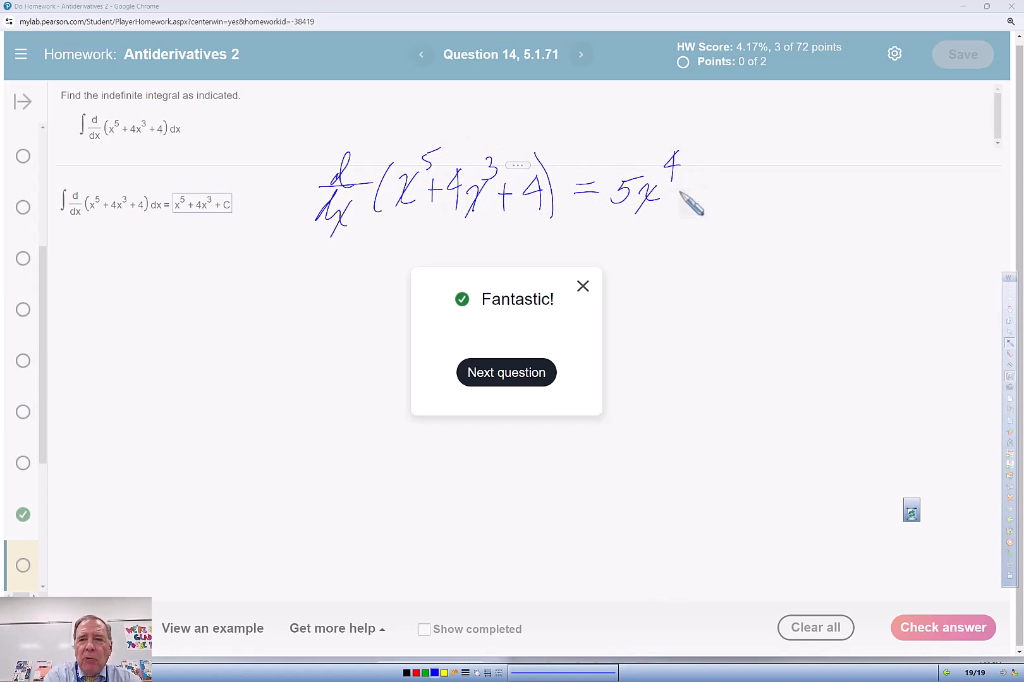
pyautogui.moveTo(686, 203); pyautogui.dragTo(757, 196)
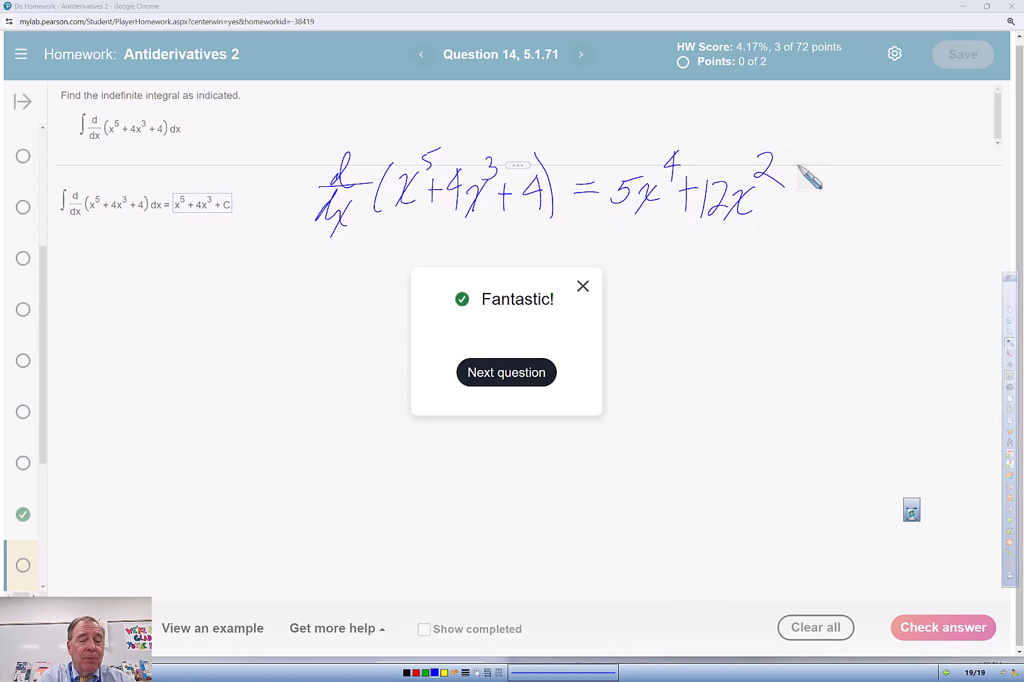
pyautogui.moveTo(640, 284)
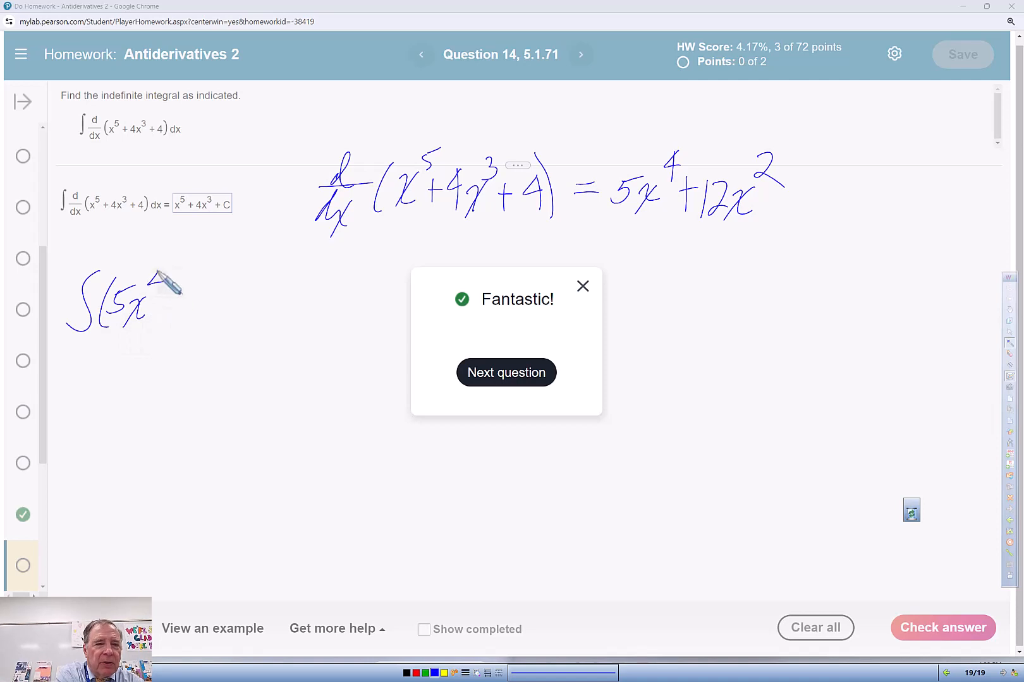
# Step: Handwrite ∫(5x^4+12x^2)dx = 5·x^5/5 + 12·x^3/3 + C and its simplified form
pyautogui.moveTo(151, 293); pyautogui.dragTo(222, 314)
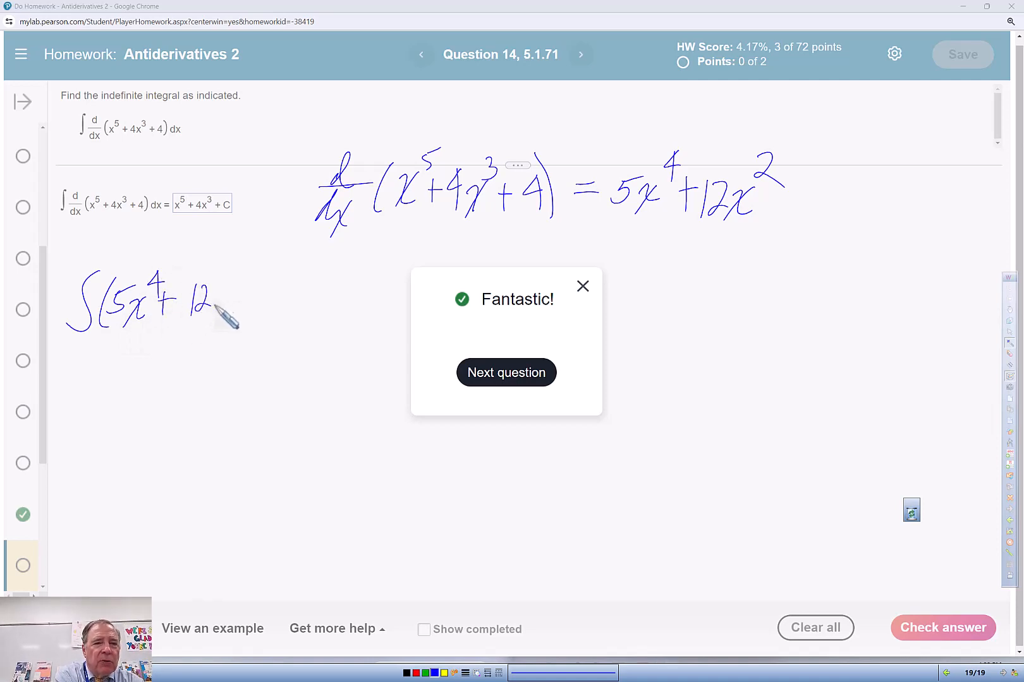
pyautogui.moveTo(216, 313); pyautogui.dragTo(281, 319)
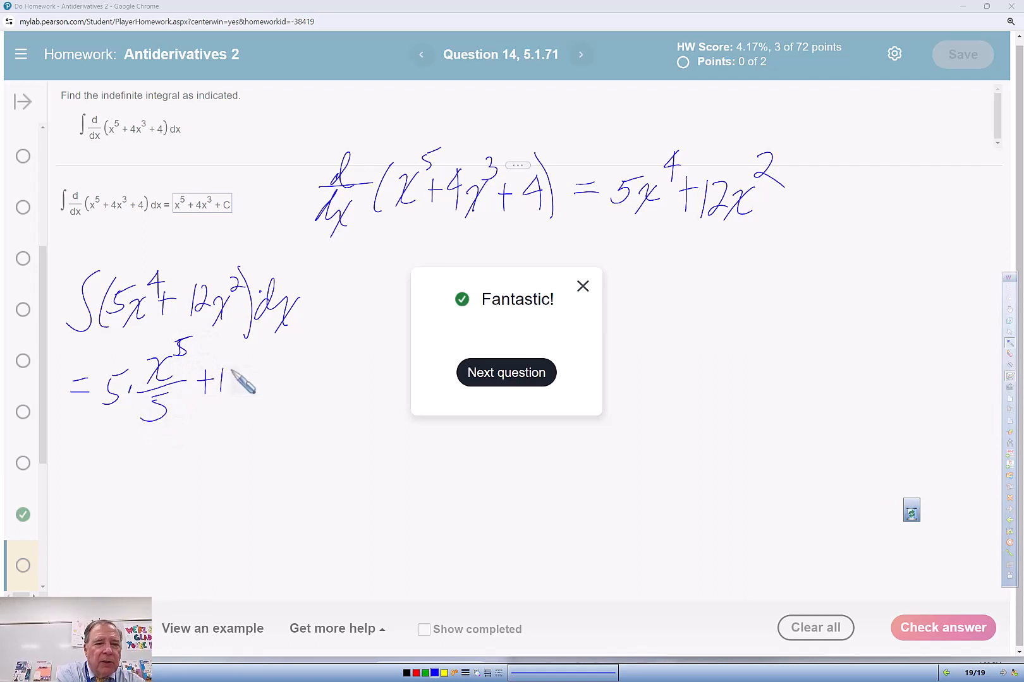
pyautogui.moveTo(225, 392); pyautogui.dragTo(278, 365)
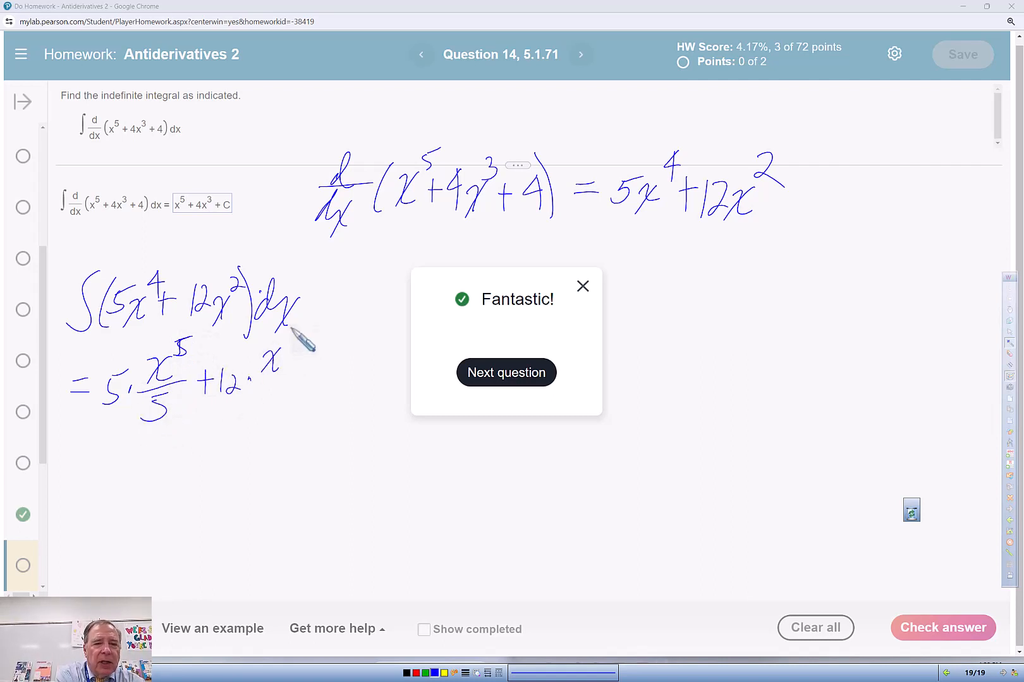
pyautogui.moveTo(274, 366); pyautogui.dragTo(307, 391)
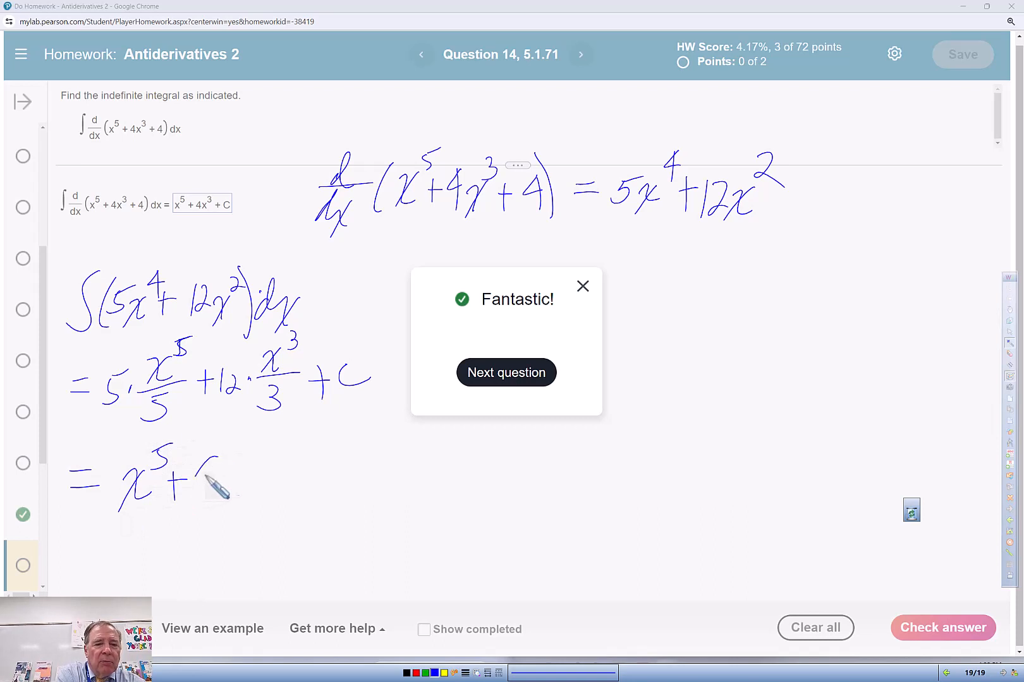
pyautogui.moveTo(203, 476); pyautogui.dragTo(281, 480)
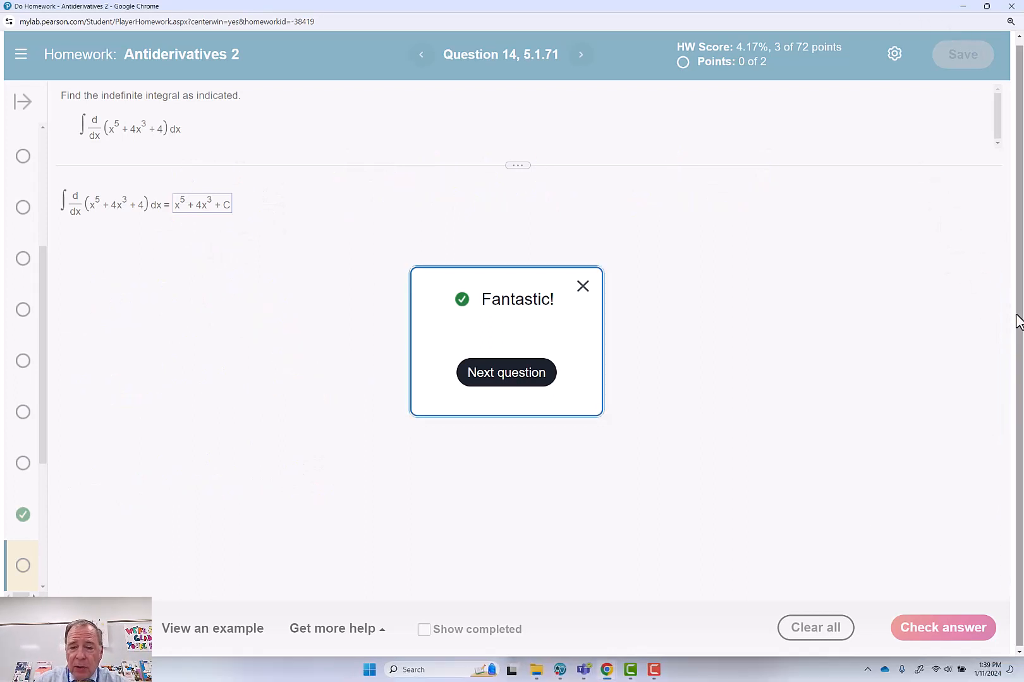
# Step: Clear all handwritten annotations from the screen
pyautogui.click(559, 669)
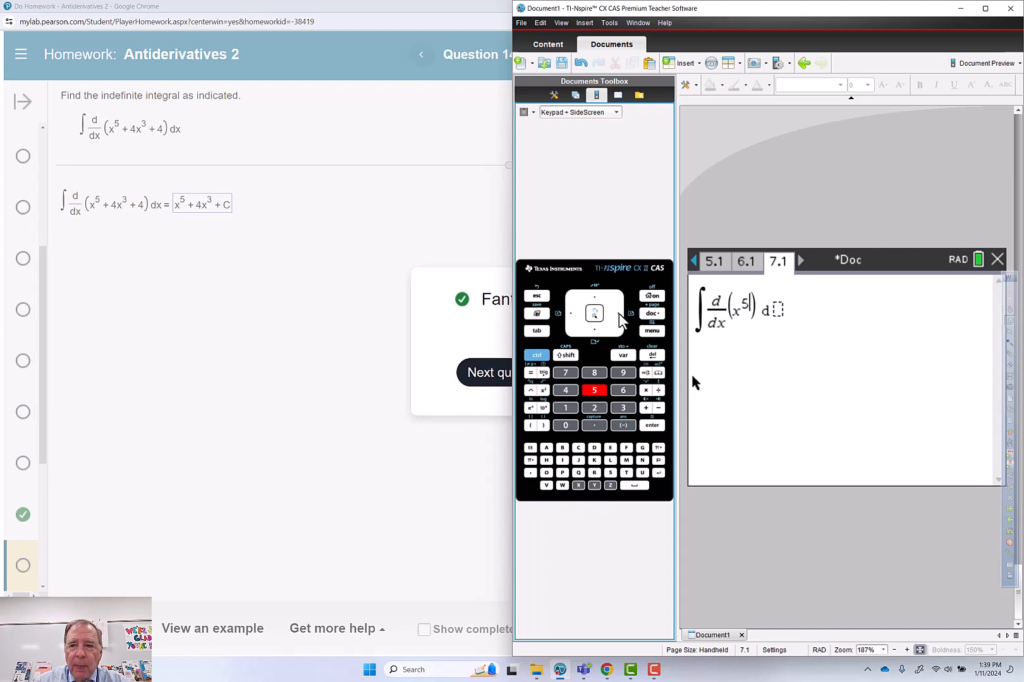
# Step: Extend the calculator entry with + and an exponent for the 4x^3 term
pyautogui.click(659, 408)
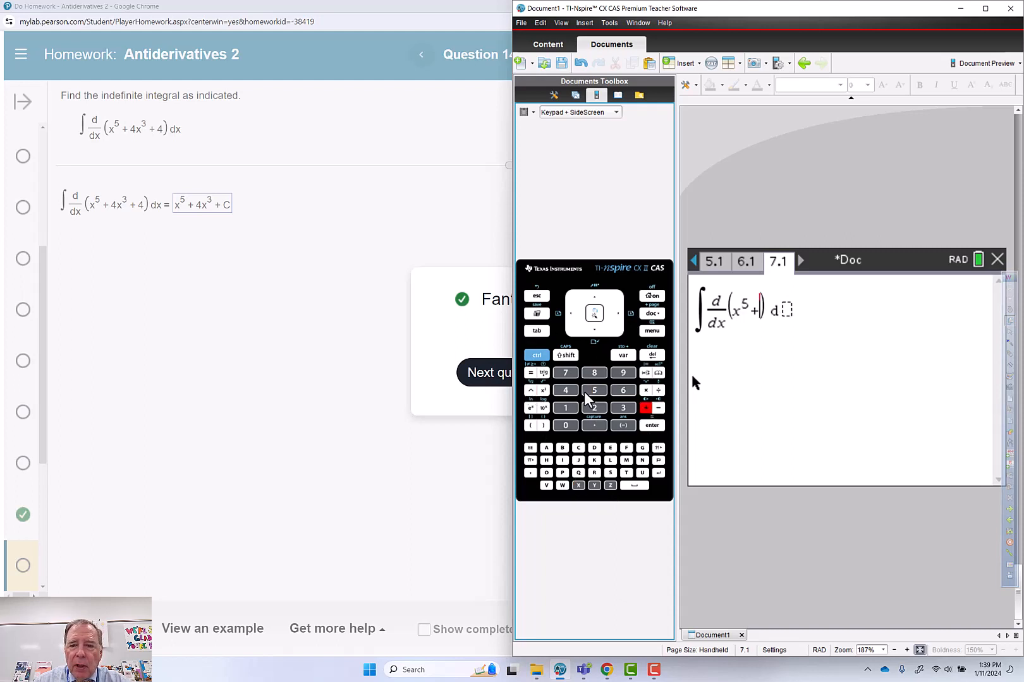
pyautogui.click(565, 390)
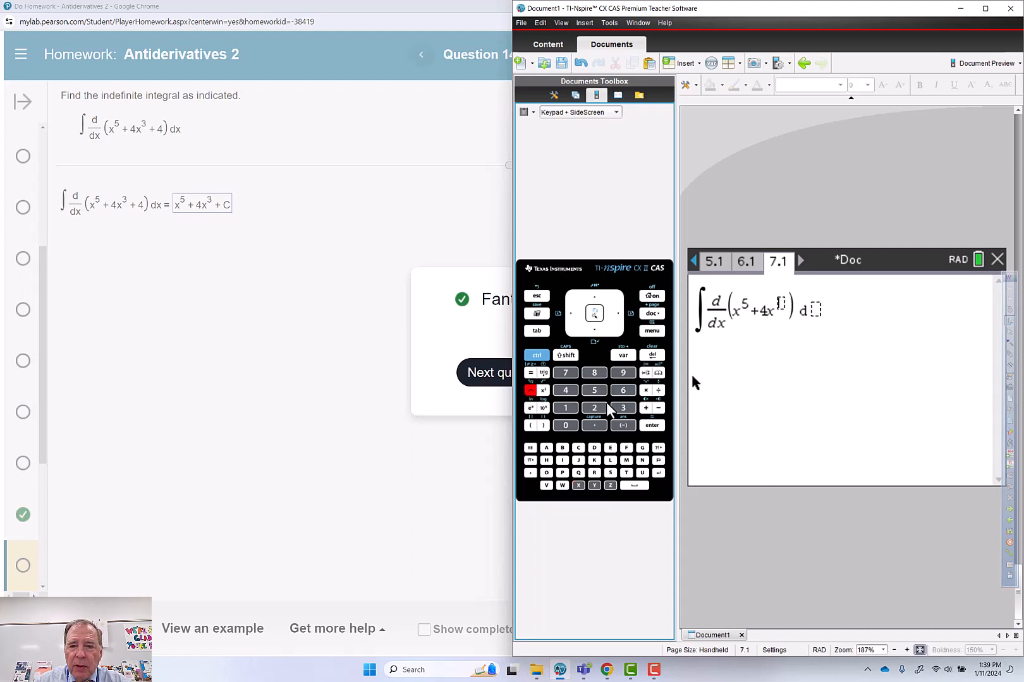